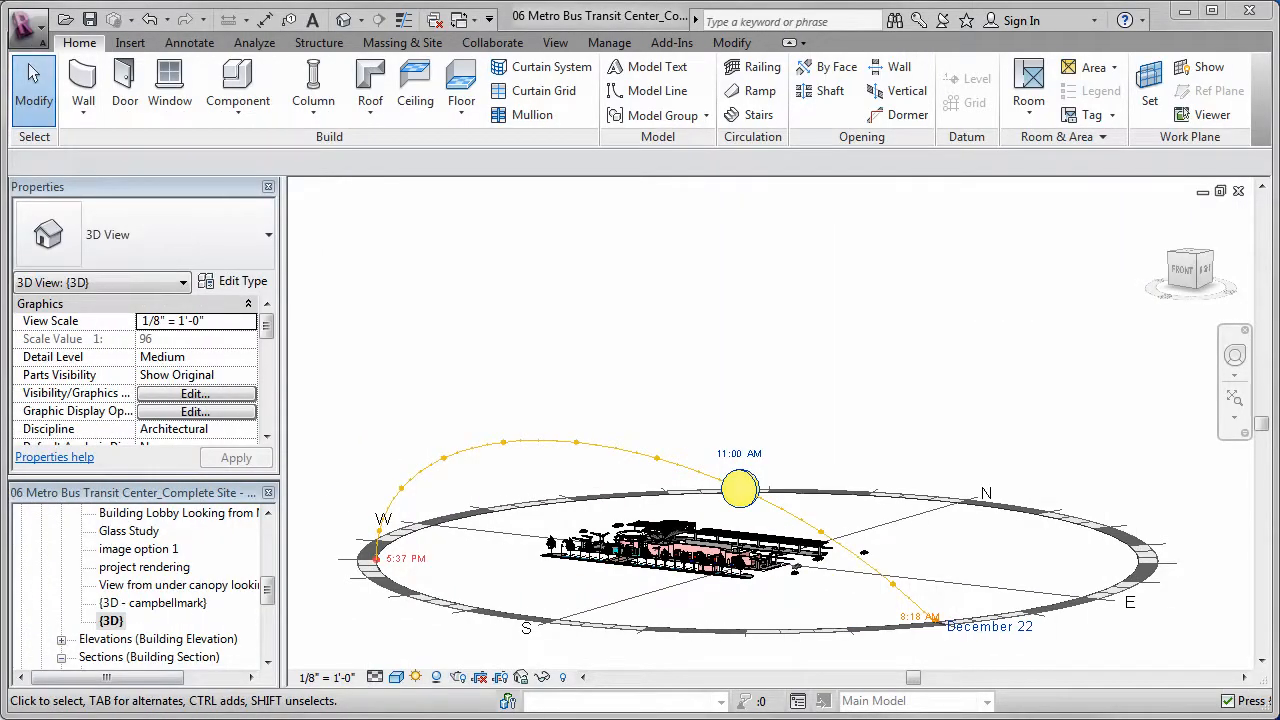
- Switch the sun settings to the Spring Equinox preset (March 21, 2:00 PM, Reno, NV)
{"action": "left_click", "coordinate": [416, 678]}
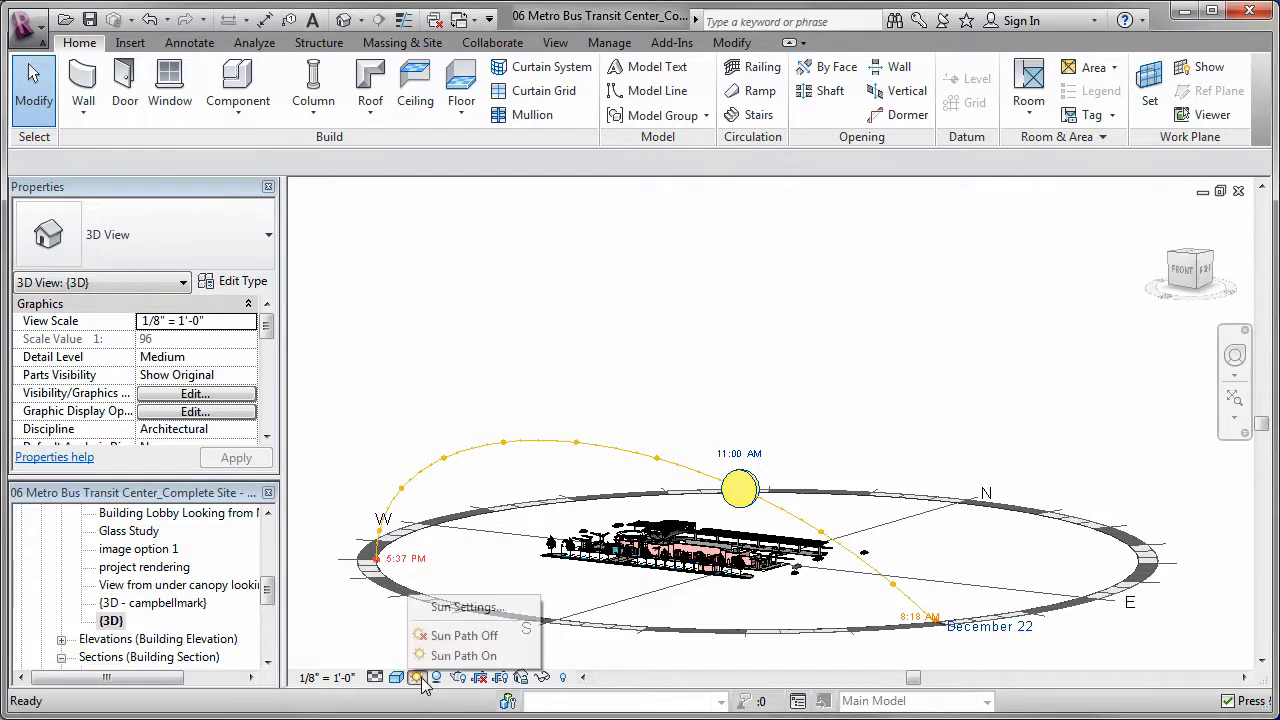
{"action": "left_click", "coordinate": [458, 607]}
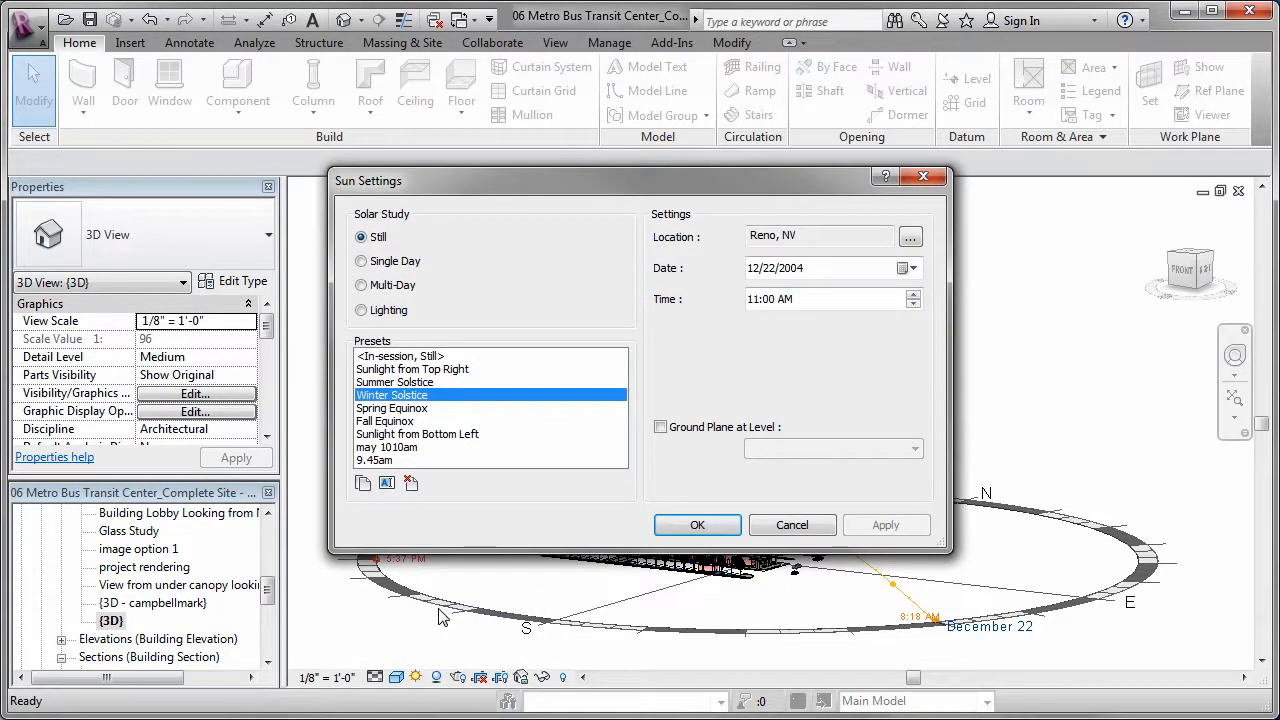
{"action": "left_click", "coordinate": [392, 407]}
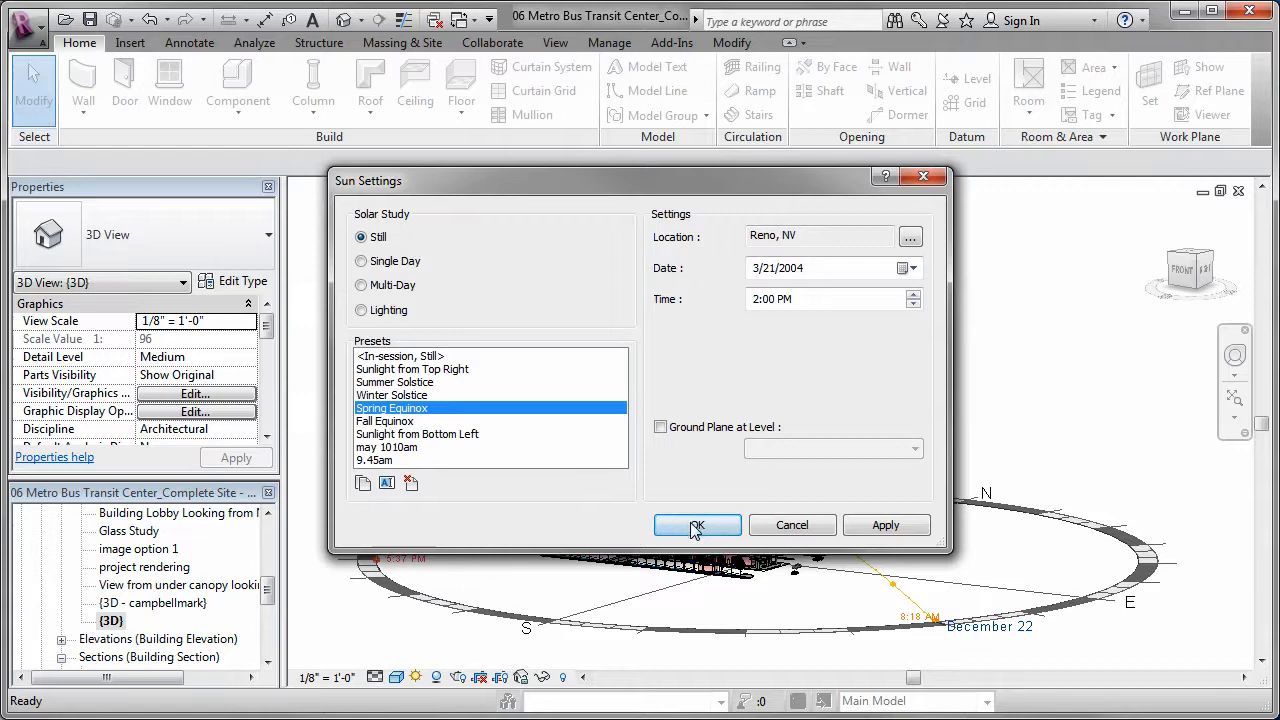
{"action": "left_click", "coordinate": [697, 525]}
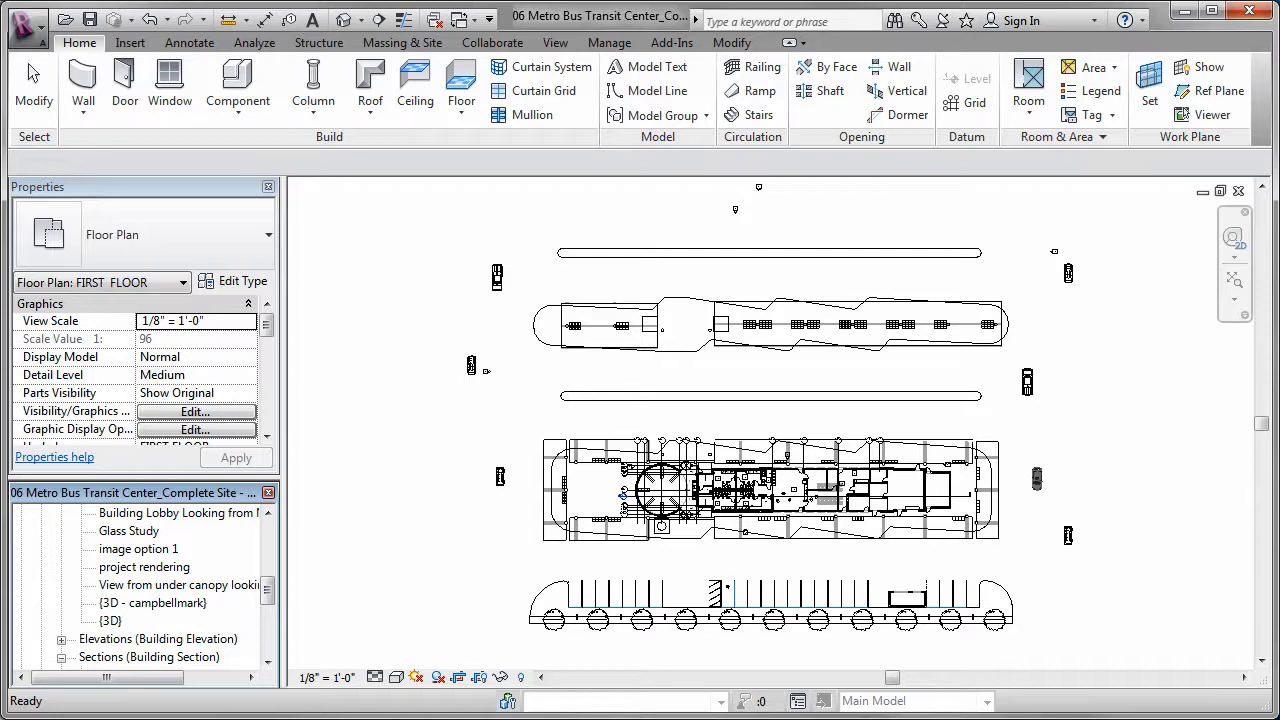
- Reopen the default {3D} view of the bus transit center from the Project Browser
{"action": "double_click", "coordinate": [110, 620]}
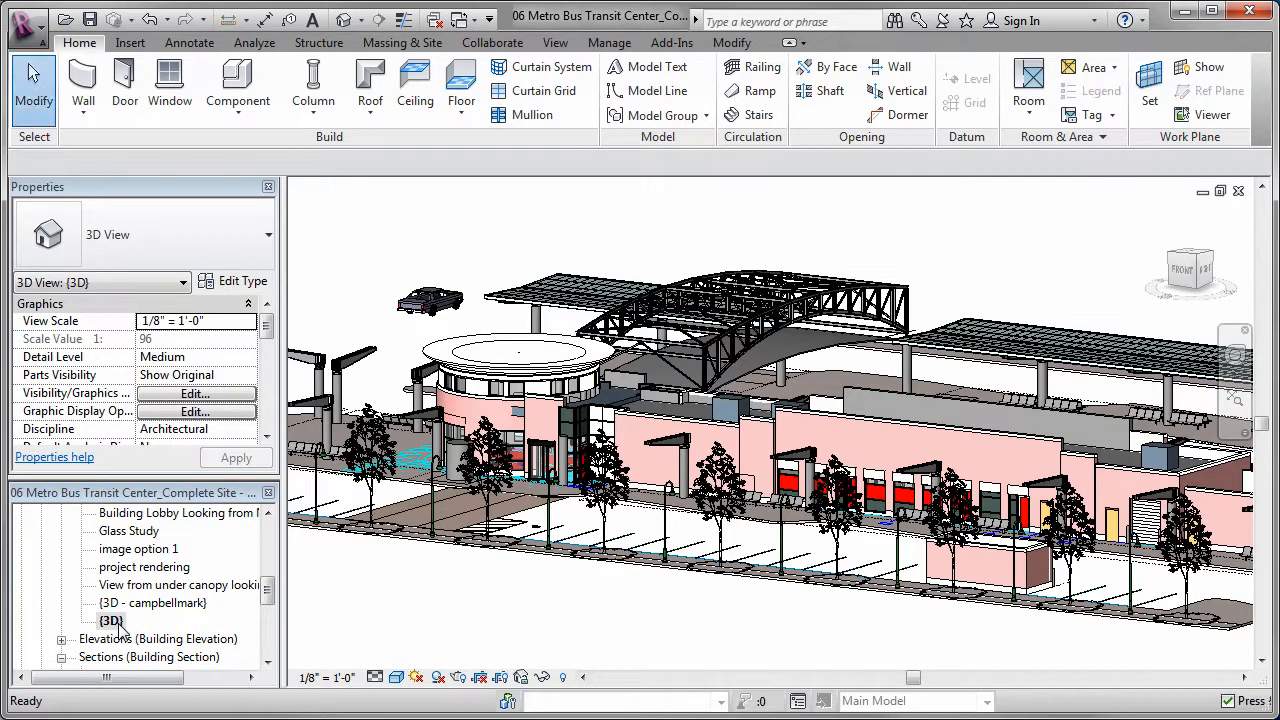